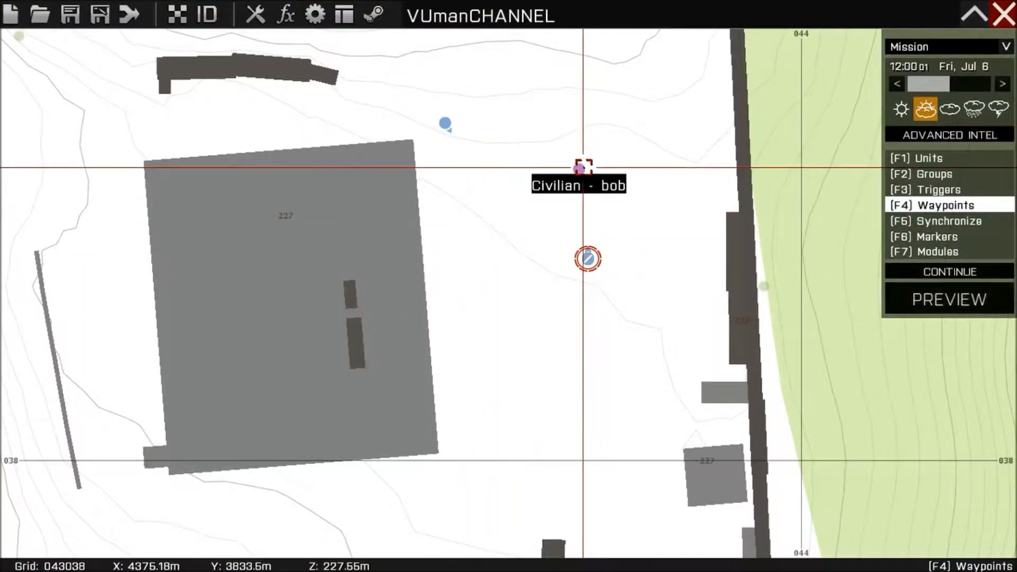
# Review civilian Bob's unit settings unchanged and switch the editor to waypoint placement.
pyautogui.doubleClick(579, 169)
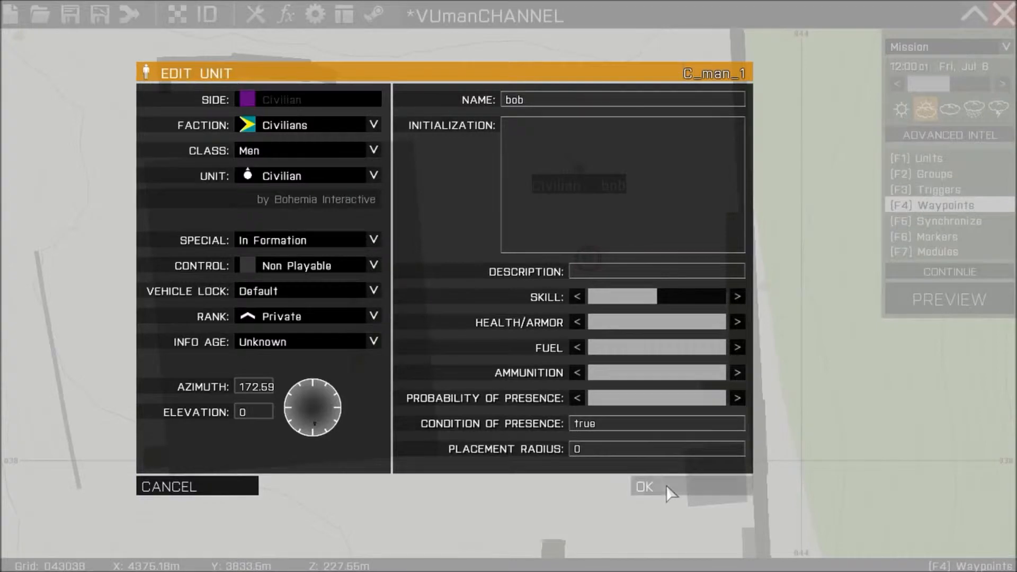
pyautogui.click(646, 487)
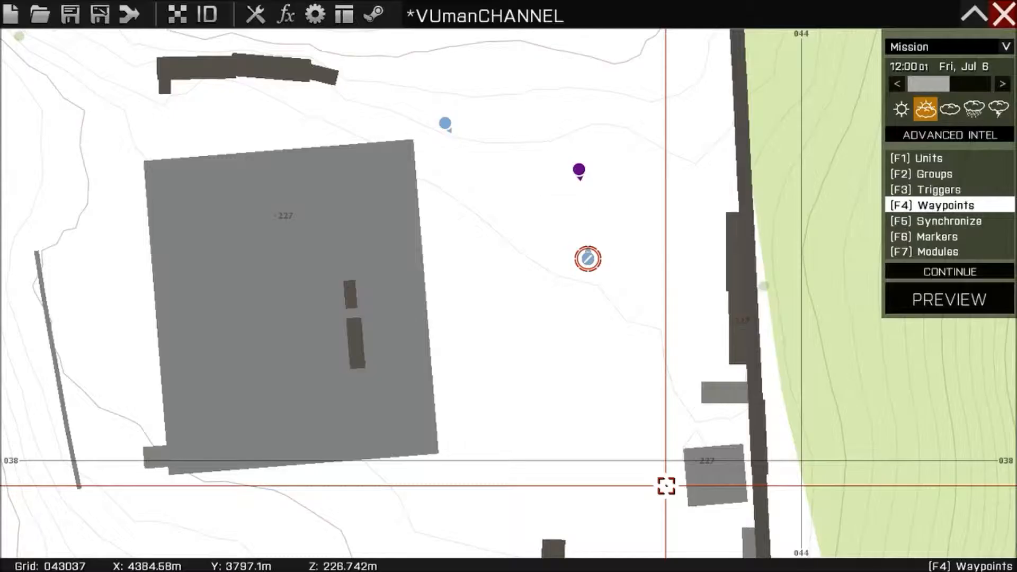
pyautogui.click(922, 158)
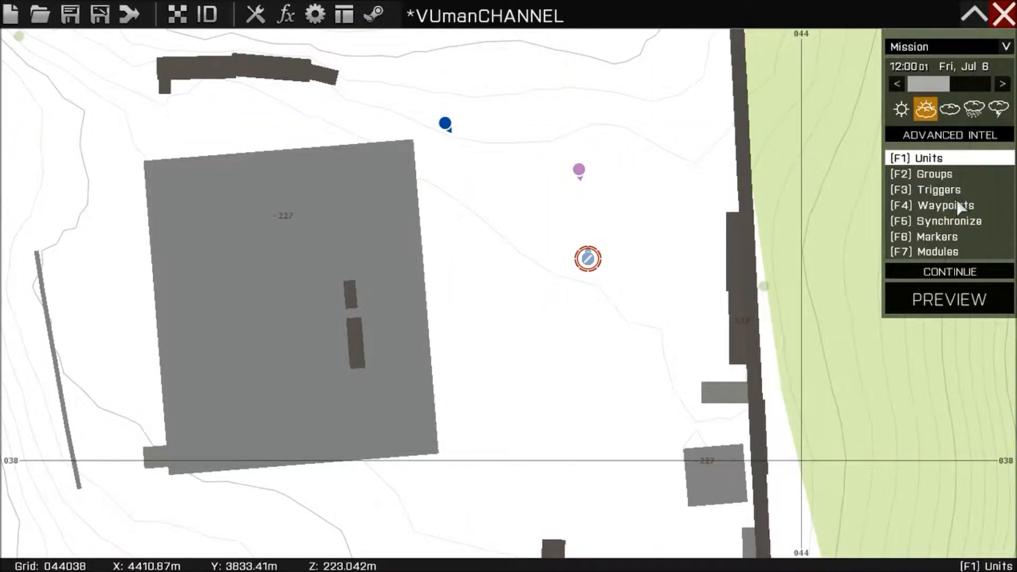
pyautogui.click(939, 205)
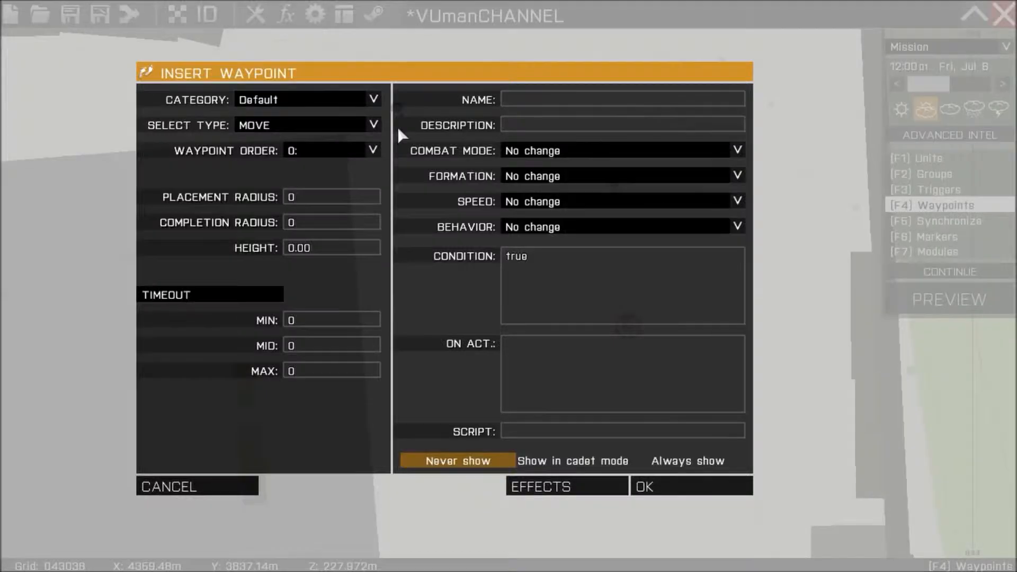
pyautogui.moveTo(569, 210)
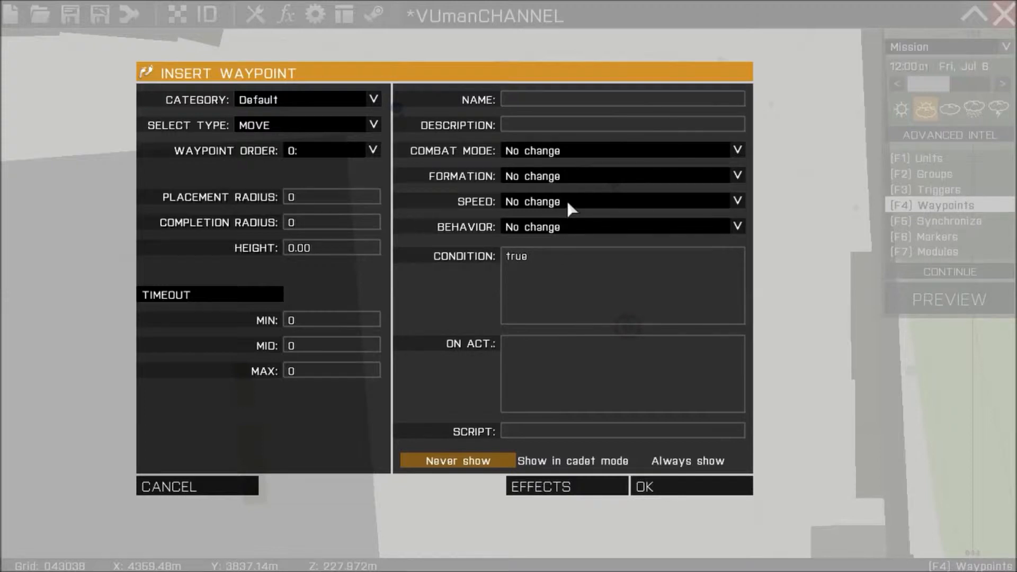
pyautogui.moveTo(577, 230)
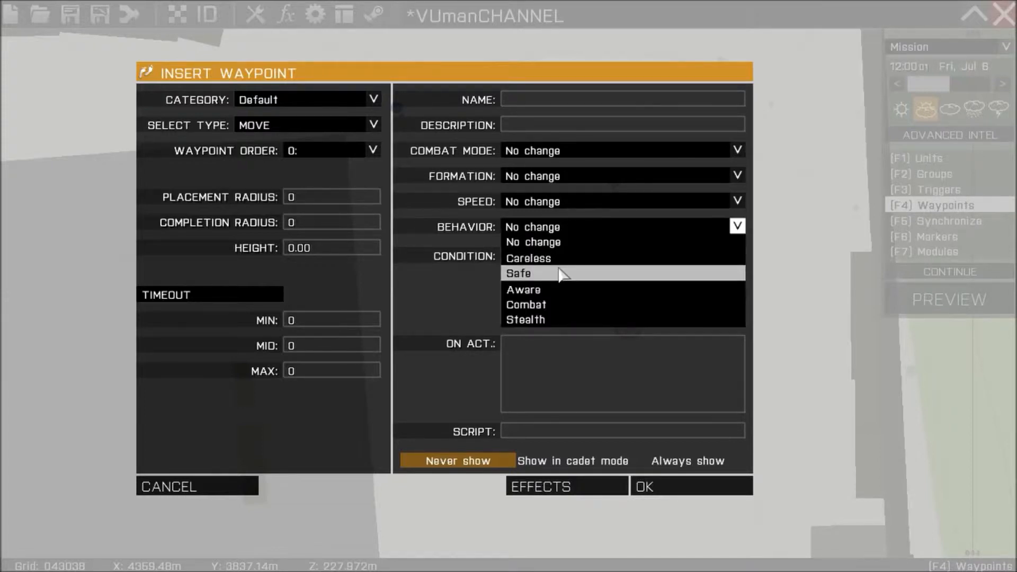
# Give the first MOVE waypoint behavior Safe, speed Limited and combat mode Never fire.
pyautogui.click(528, 273)
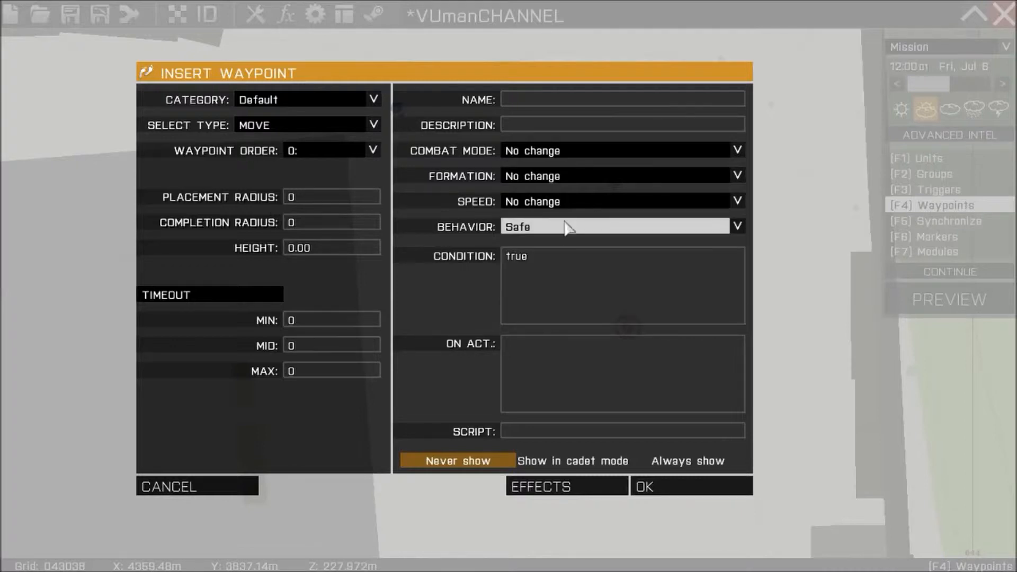
pyautogui.click(737, 200)
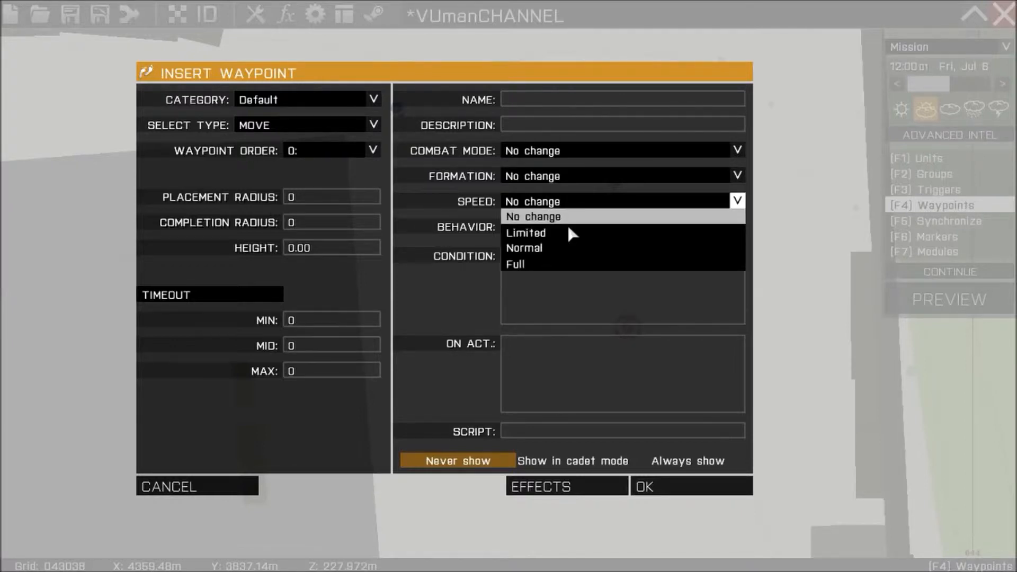
pyautogui.click(525, 232)
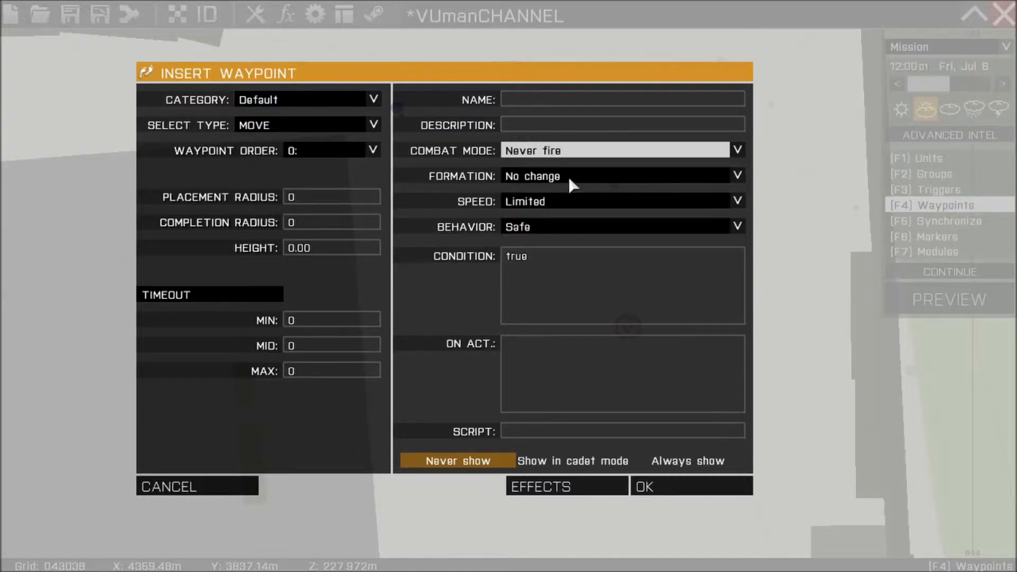
pyautogui.moveTo(669, 501)
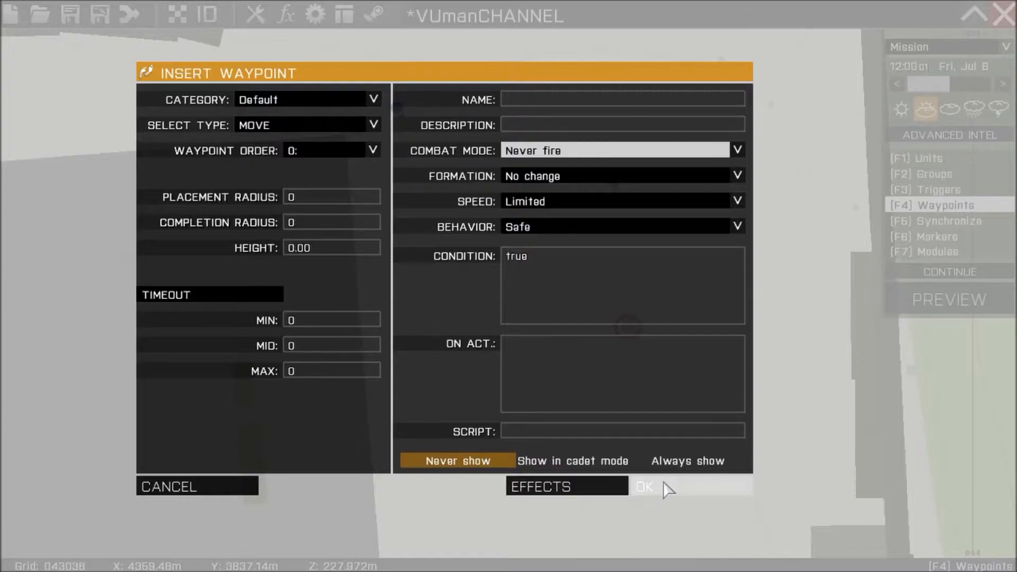
pyautogui.click(647, 487)
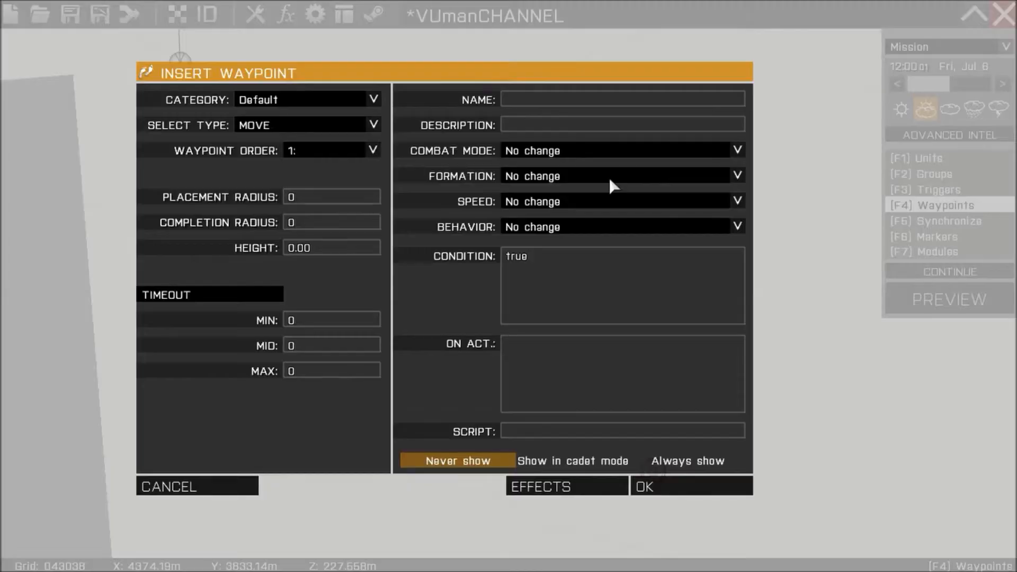
pyautogui.moveTo(559, 171)
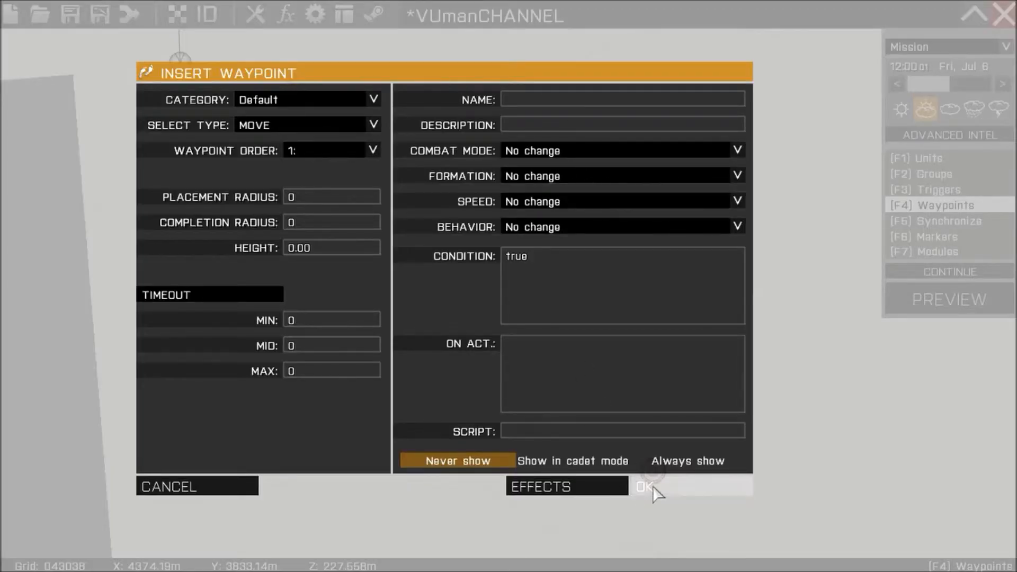
# Confirm the second MOVE waypoint on civilian Bob with default settings.
pyautogui.click(644, 487)
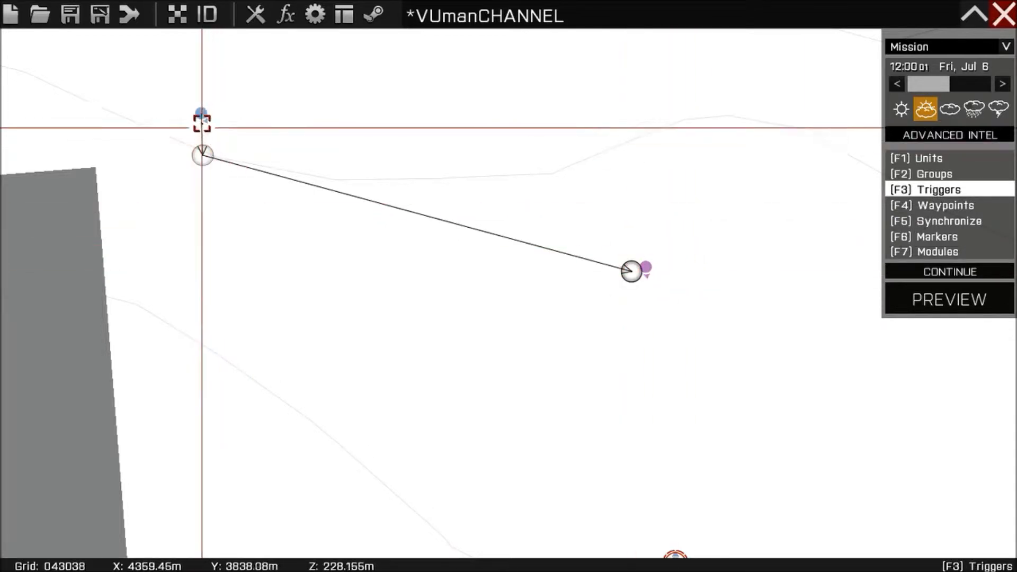
pyautogui.rightClick(203, 153)
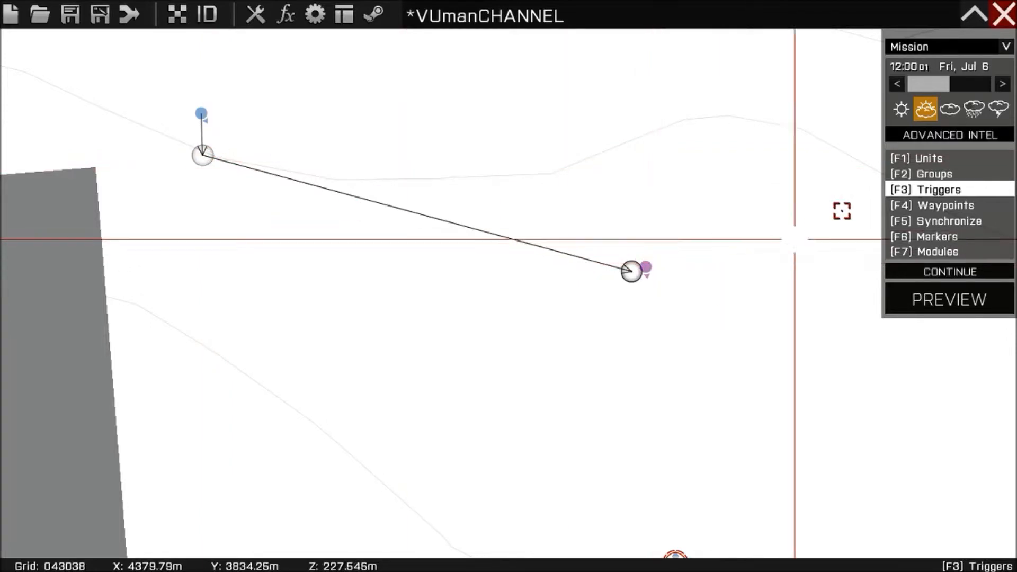
# Replace the first waypoint's condition 'true' with '!alive bob' and confirm it.
pyautogui.click(917, 158)
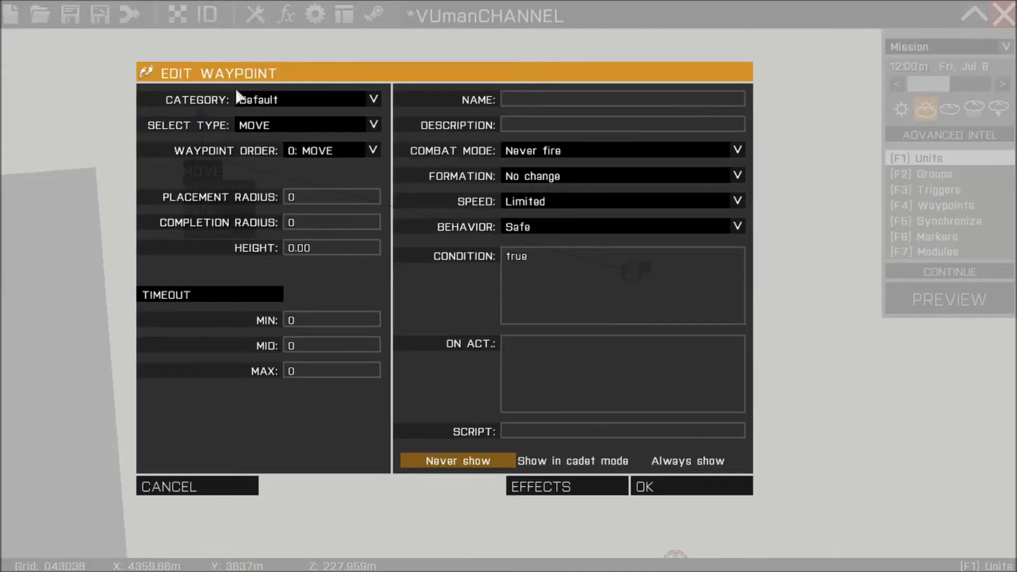
pyautogui.click(519, 256)
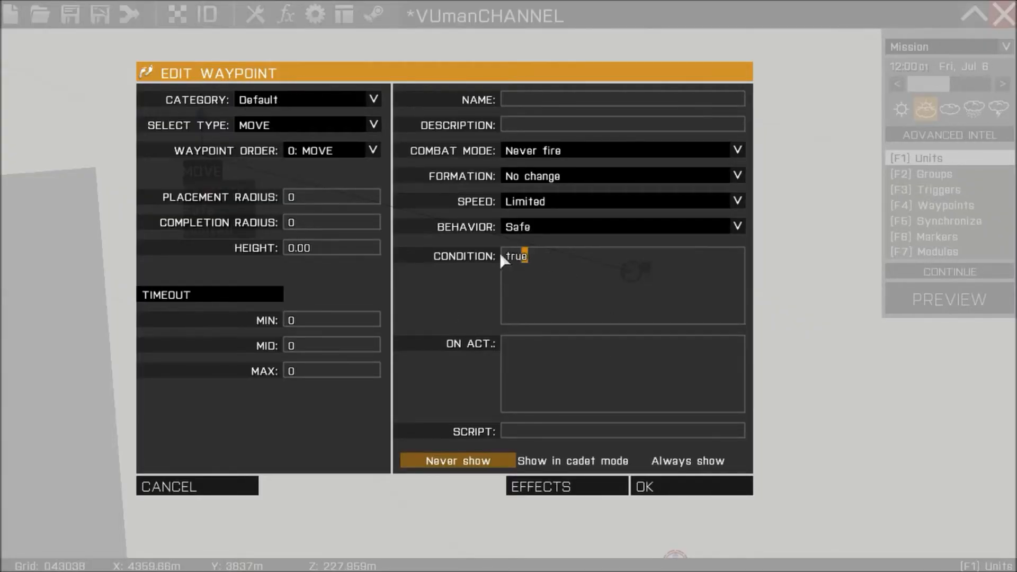
pyautogui.doubleClick(517, 256)
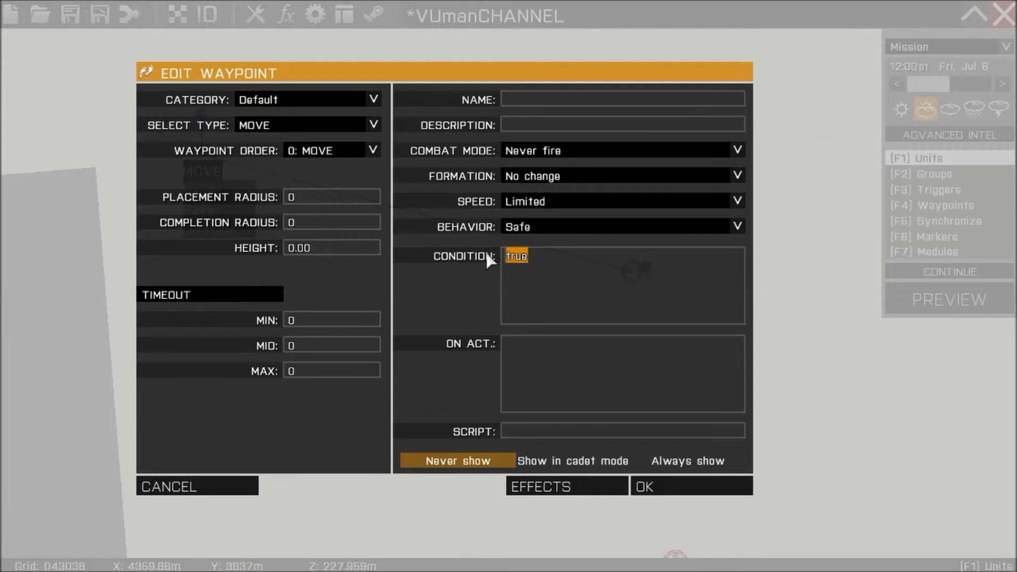
pyautogui.write('!')
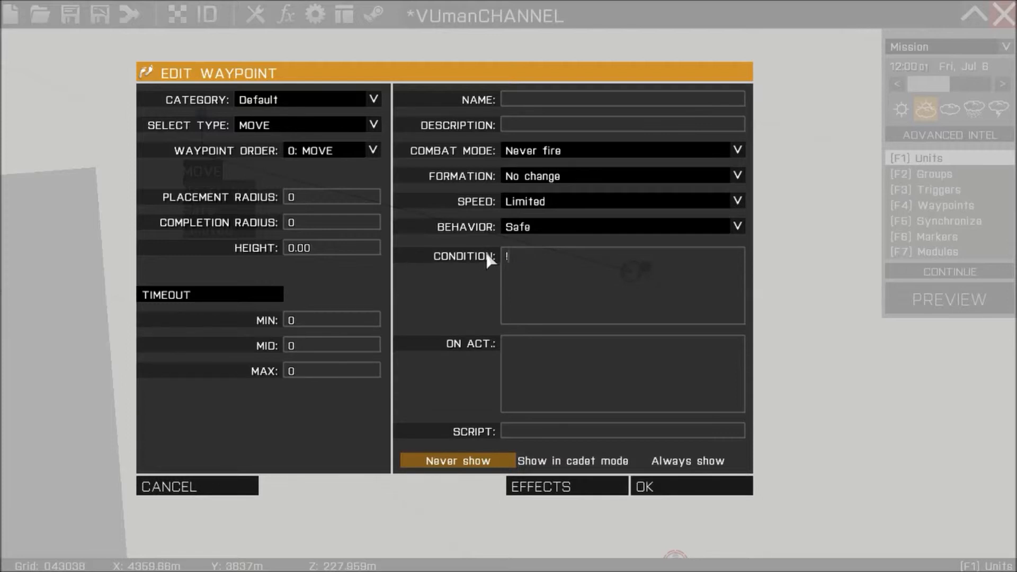
pyautogui.write('alive')
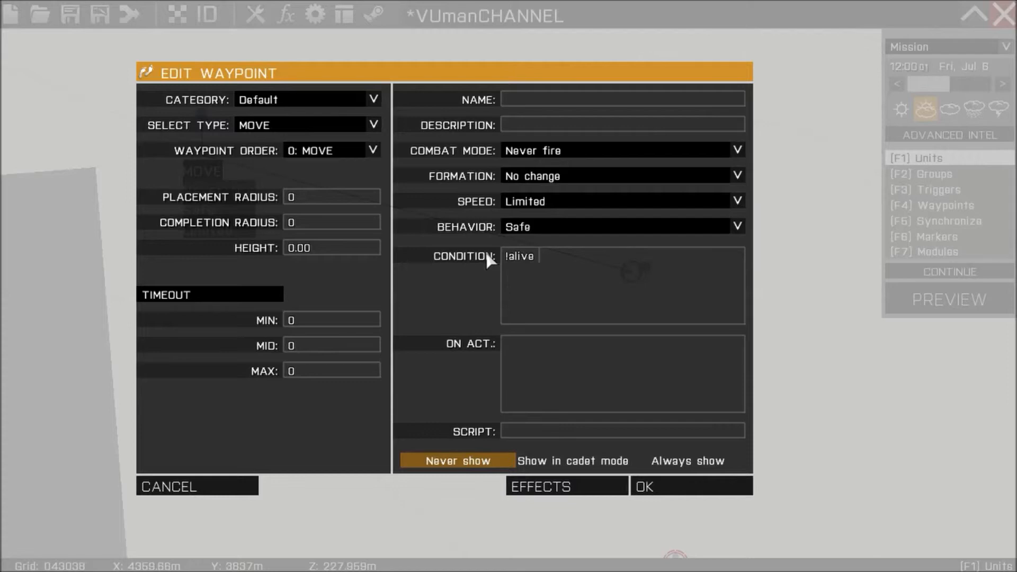
pyautogui.write('bob')
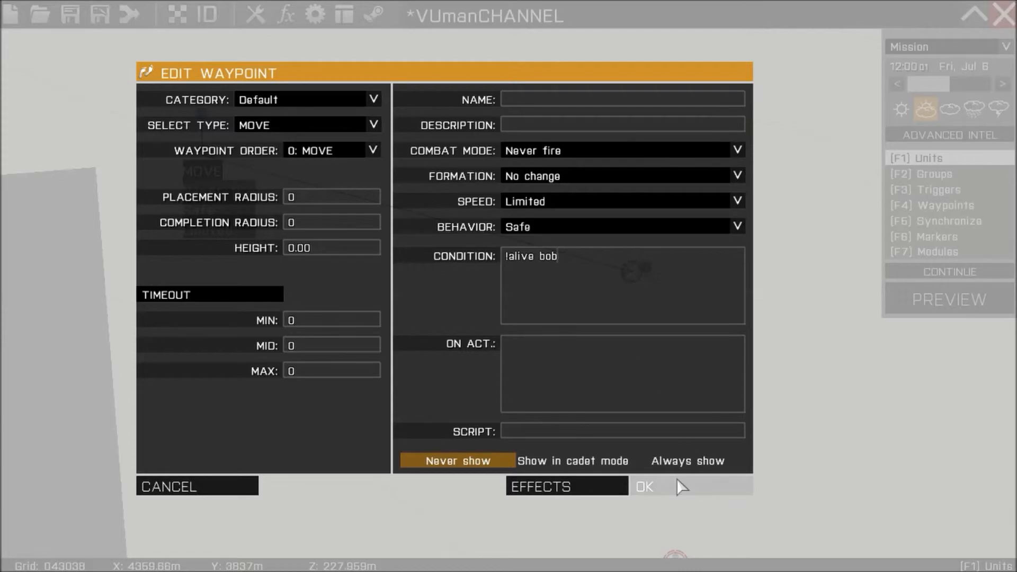
pyautogui.click(652, 486)
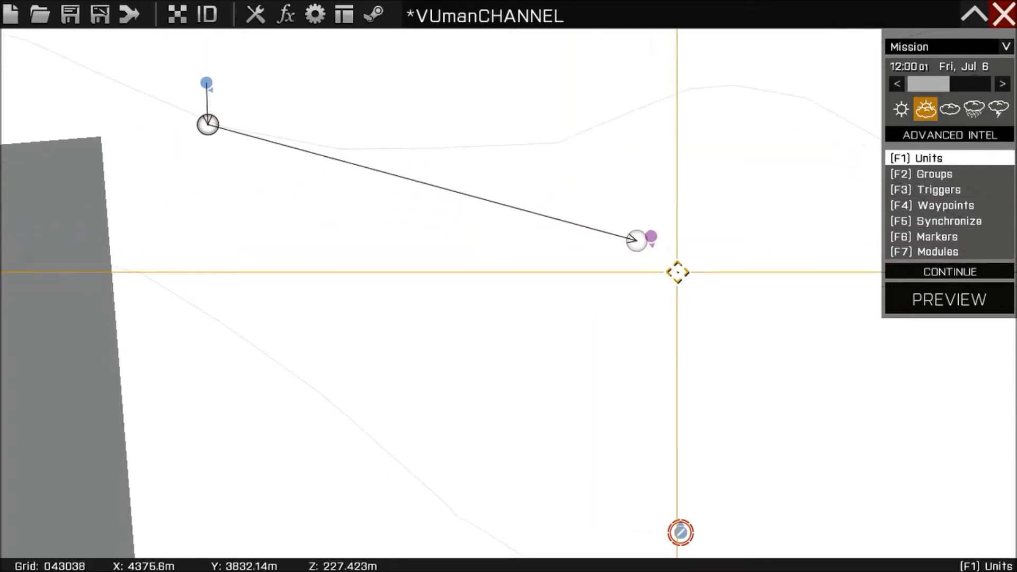
# Preview the mission and shoot civilian Bob so the soldier starts walking to him.
pyautogui.click(948, 298)
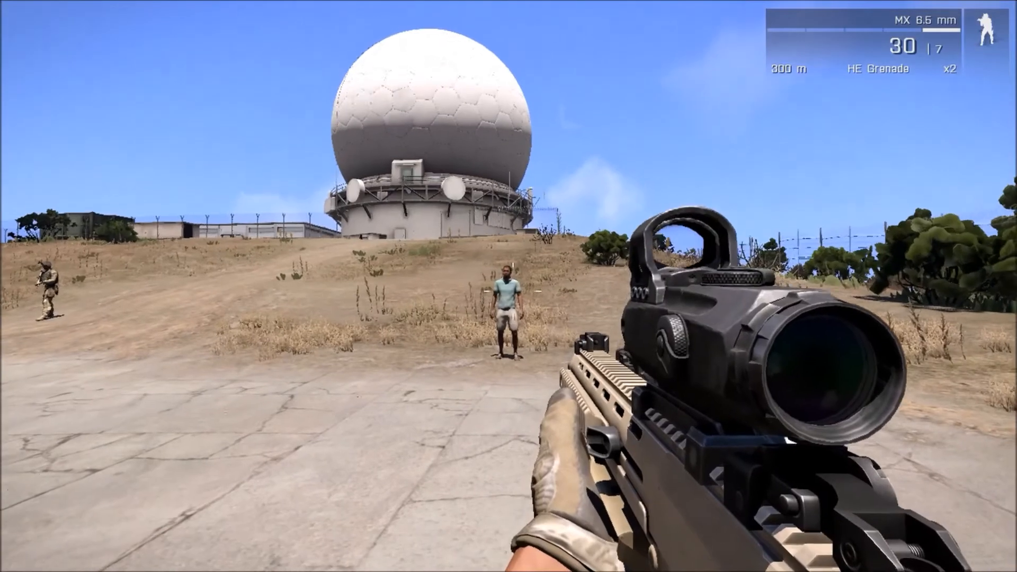
pyautogui.rightClick(509, 285)
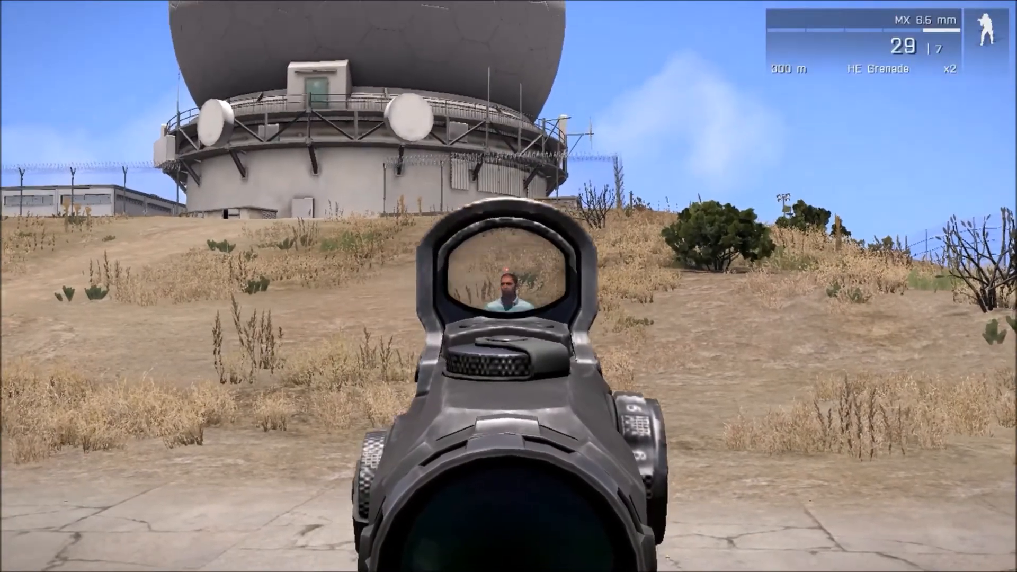
pyautogui.click(509, 280)
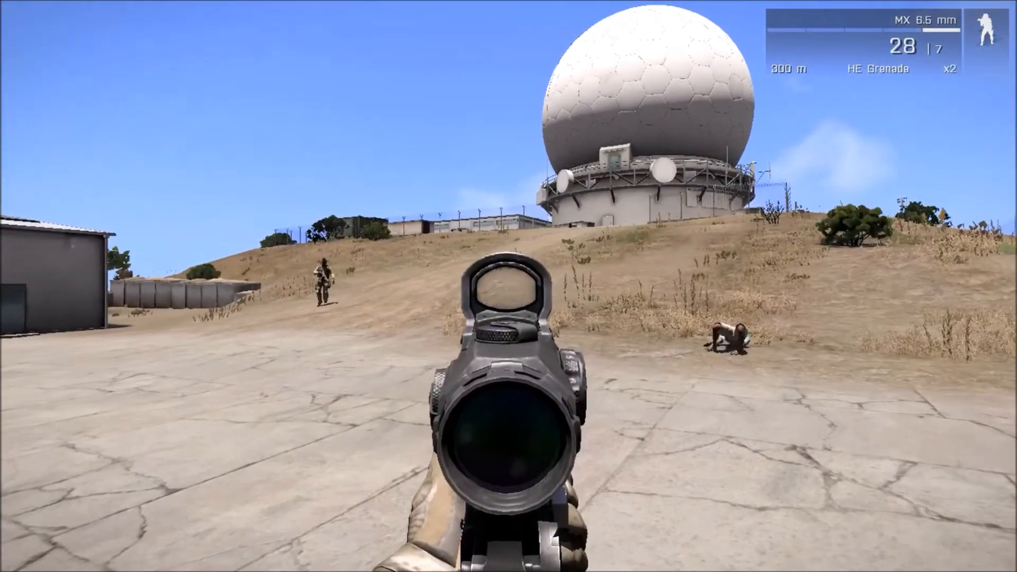